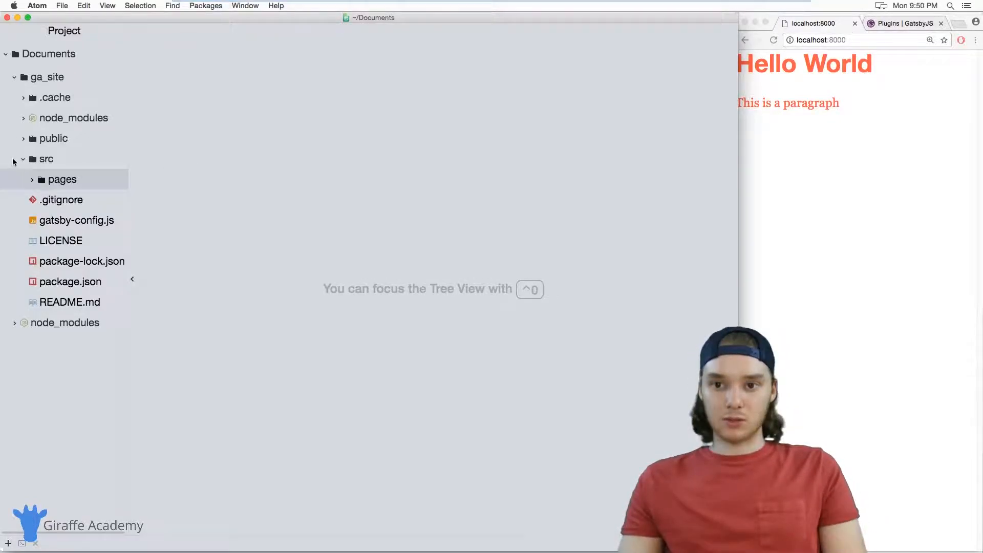
Add a 'layouts' folder inside src containing a new file 'index.js'.
right_click(63, 179)
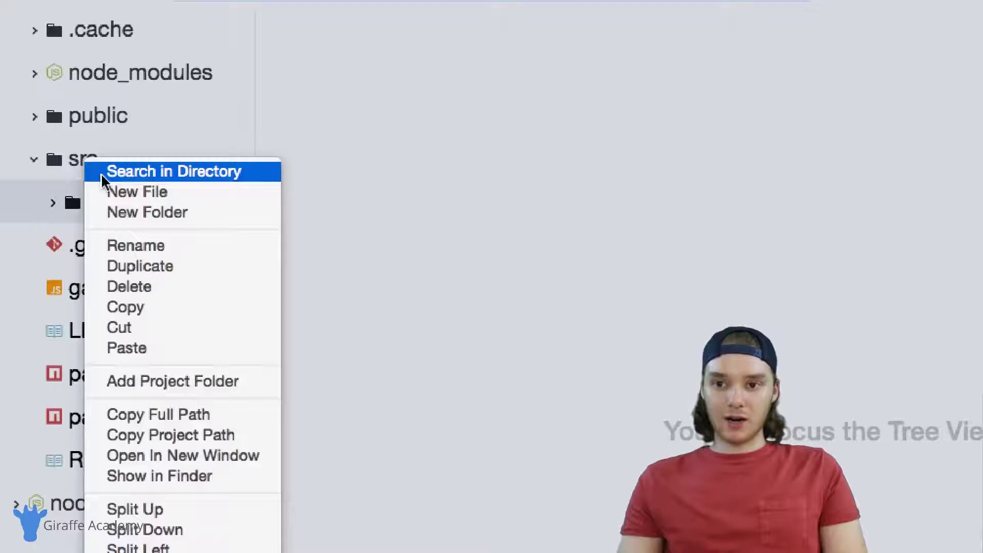
mouse_move(99, 193)
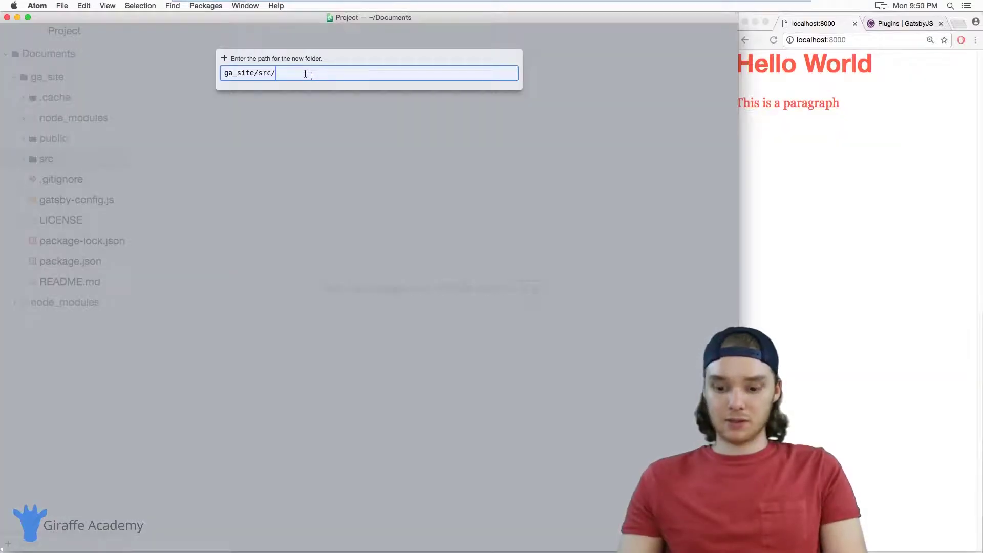
key("Escape")
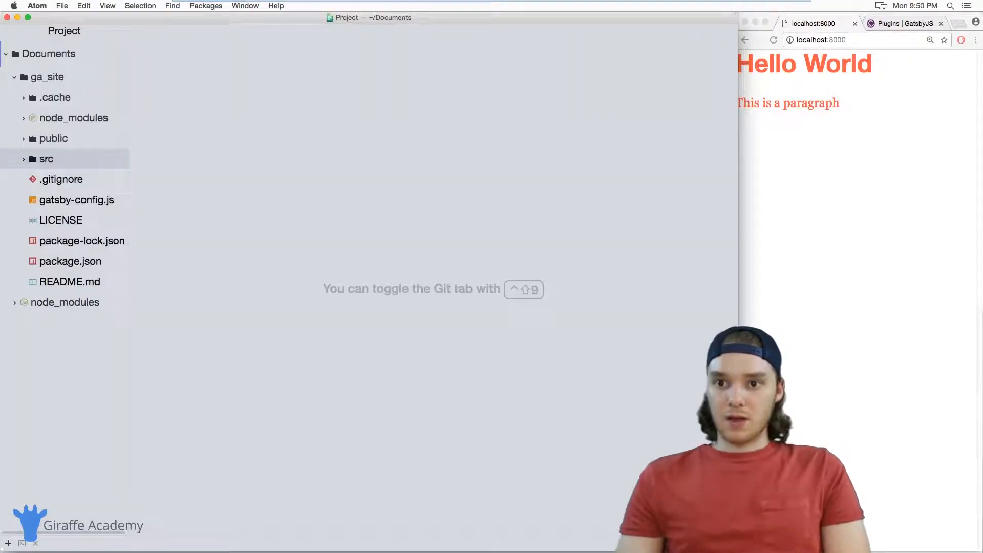
left_click(39, 158)
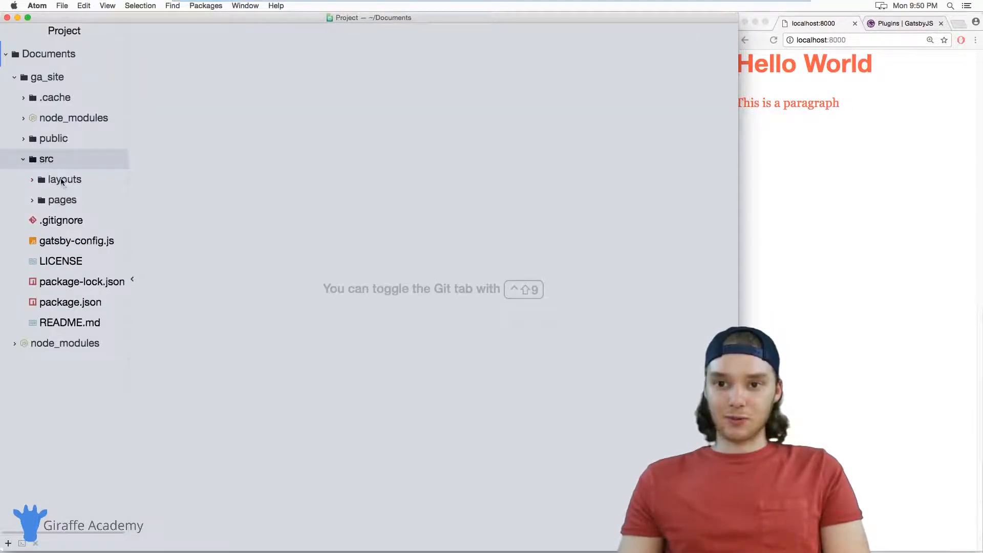
left_click(65, 179)
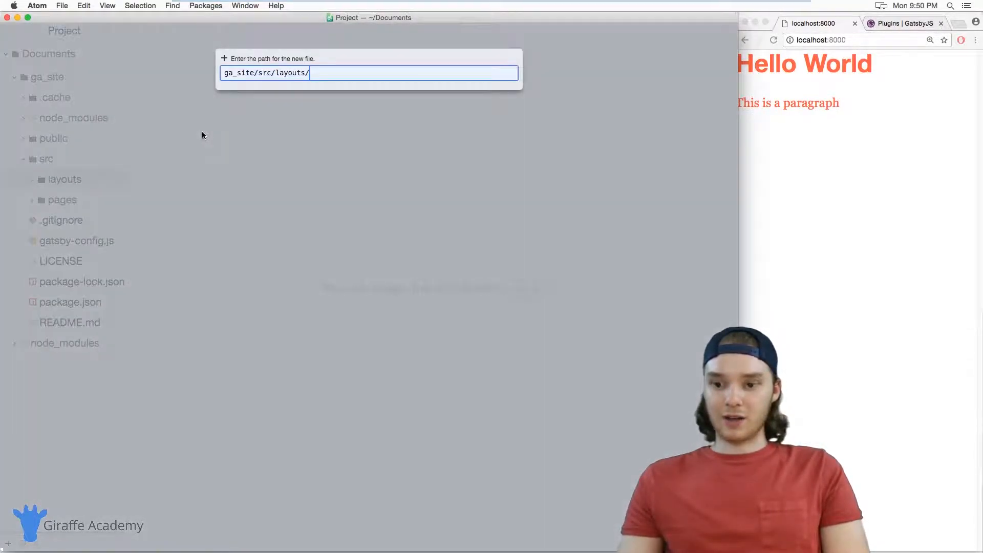
type("index.js")
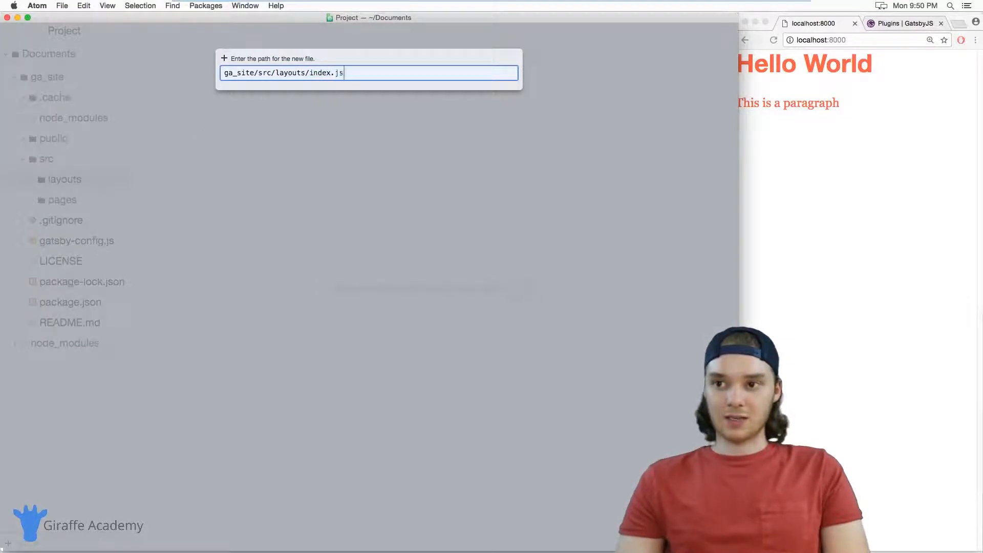
key("Enter")
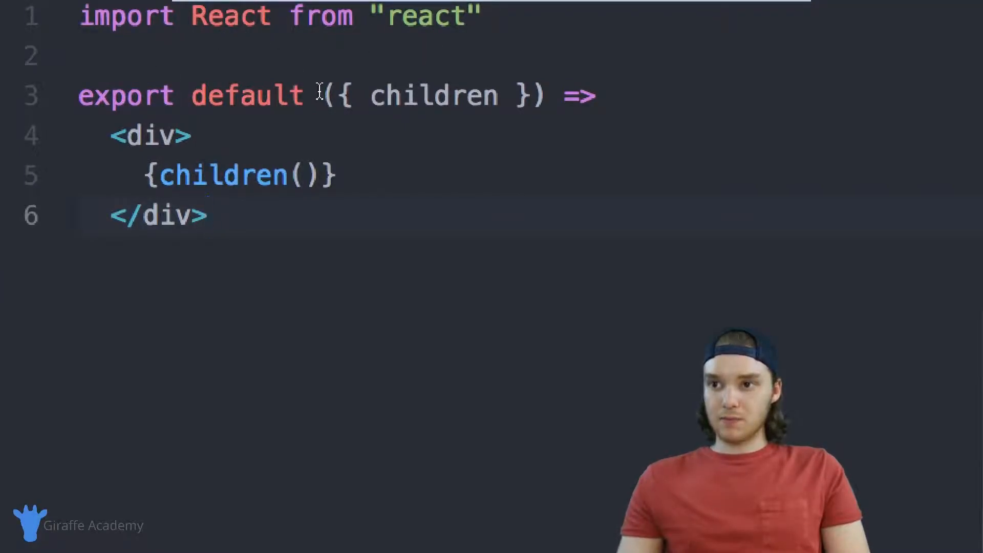
Select the children() expression inside the layout's div wrapper.
left_click_drag(320, 95, 546, 96)
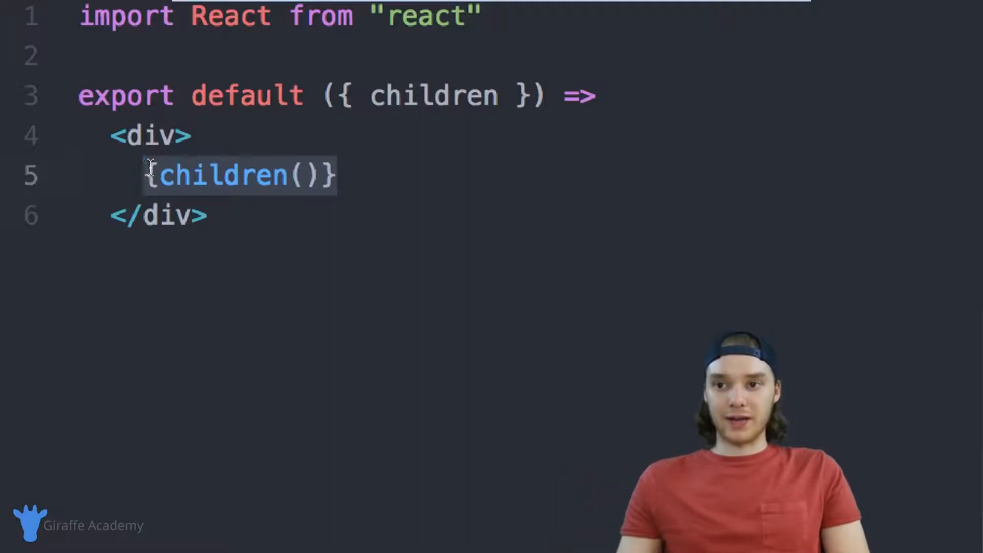
Insert a 'Layout' text line above the page content and bring up the terminal.
key("Enter")
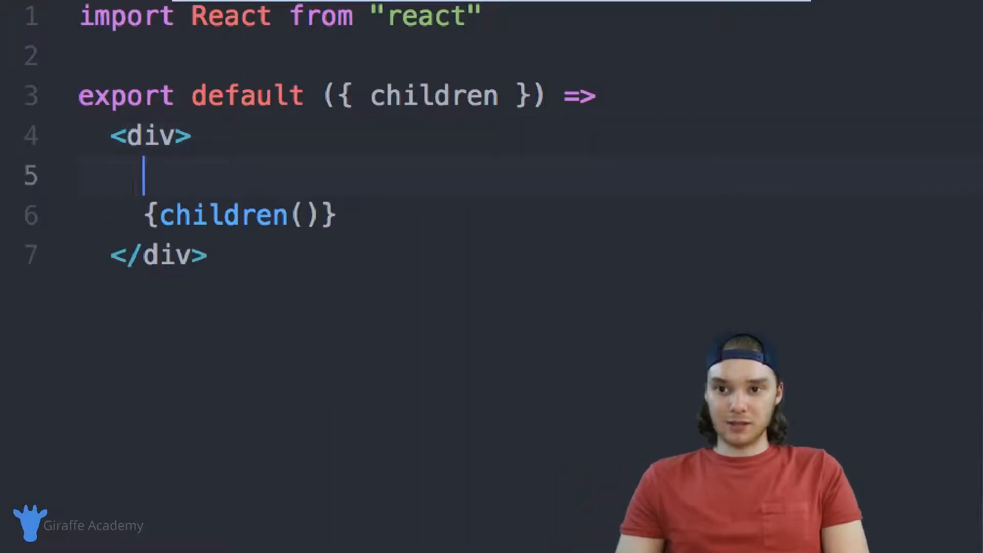
type("Layout <br />")
type("<br /> Layout")
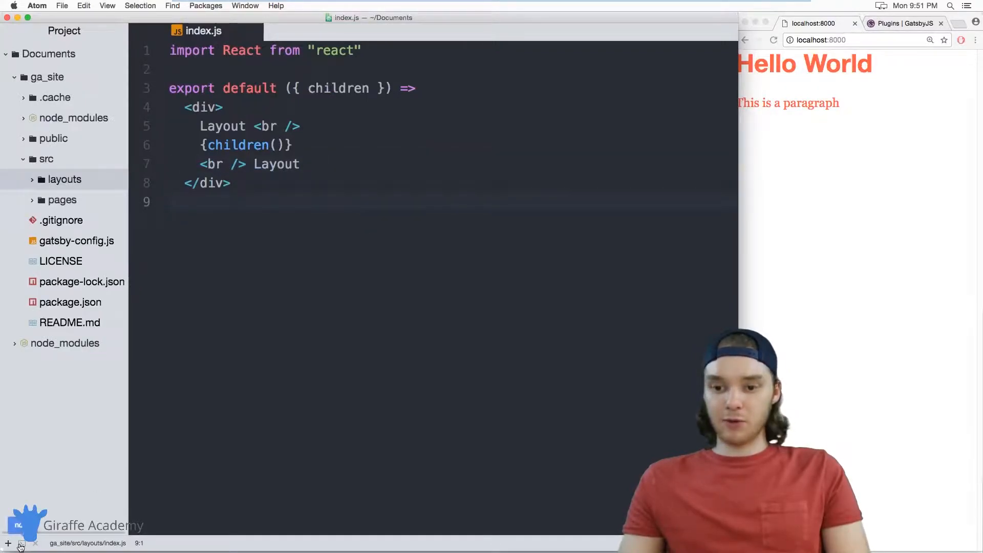
left_click(20, 542)
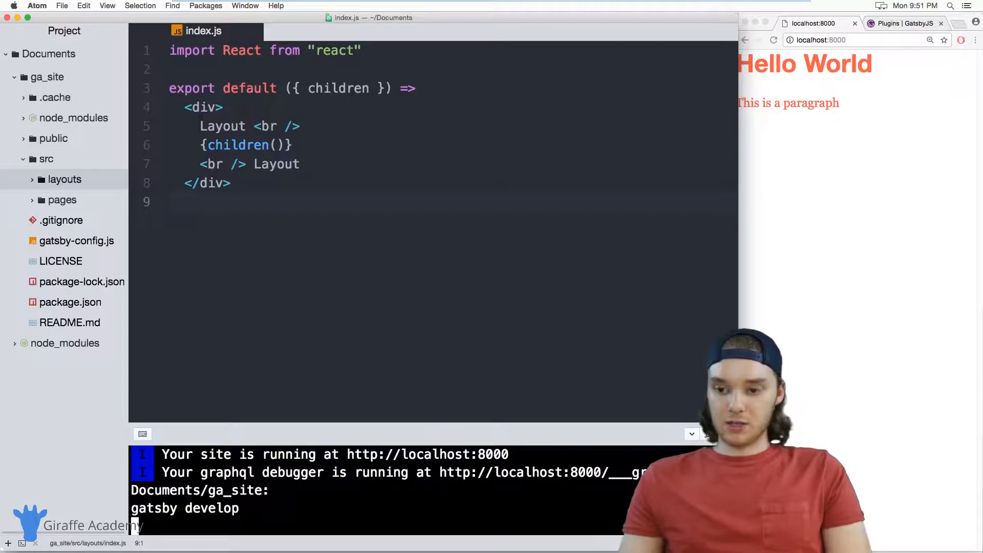
Hide the terminal panel to view the Layout-wrapped home page preview.
left_click(823, 261)
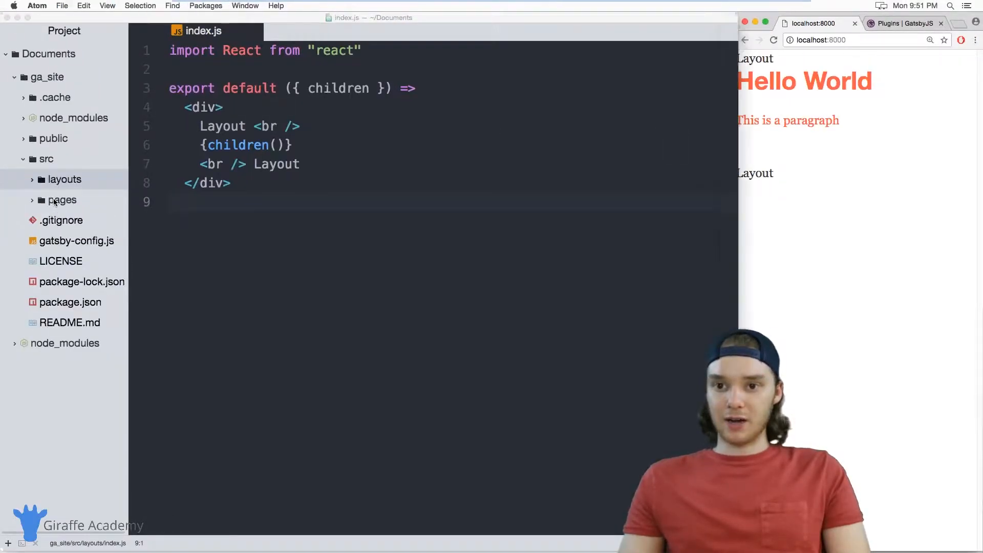
Load localhost:8000/page-2/ and dir1/page-3 to see Layout on each page.
left_click(63, 200)
type("/pag")
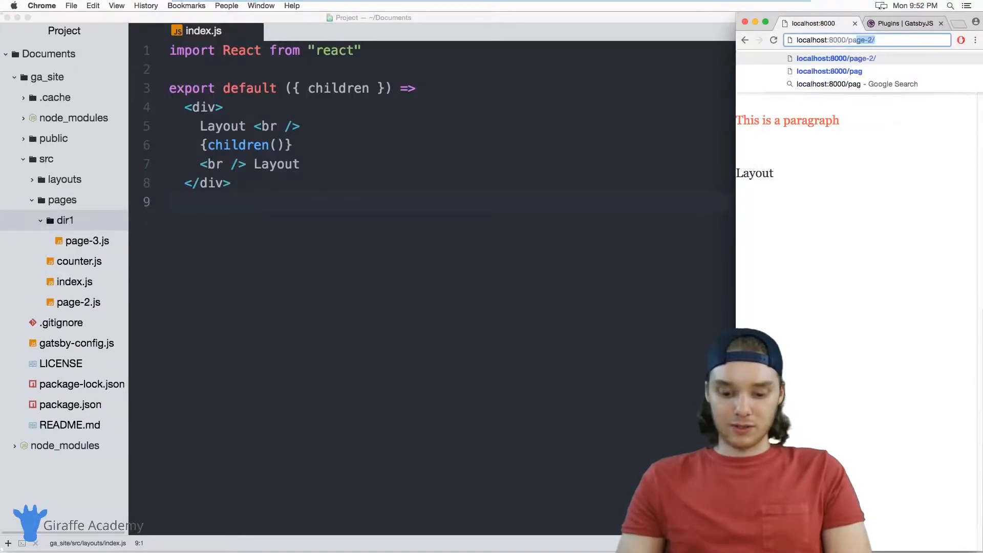
key("Enter")
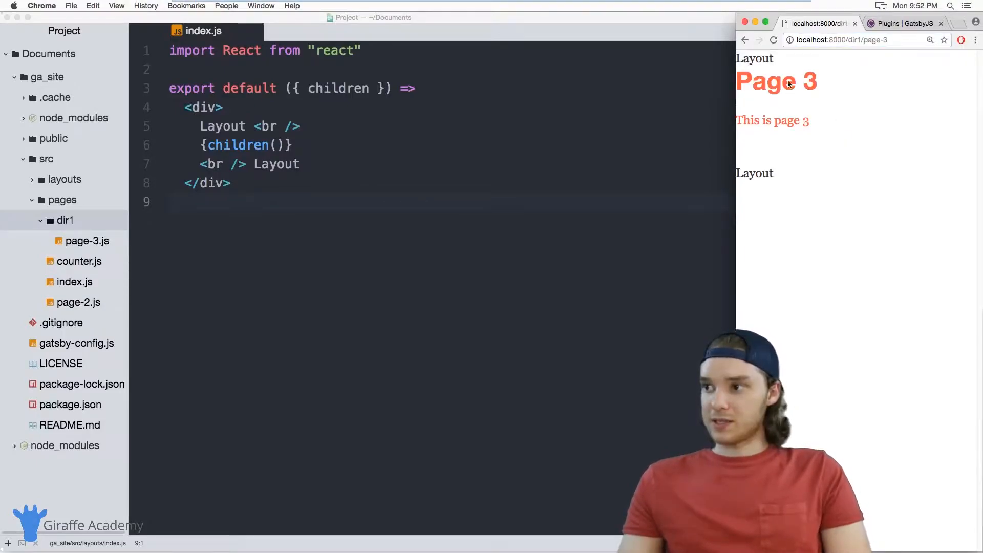
left_click(842, 40)
type("<")
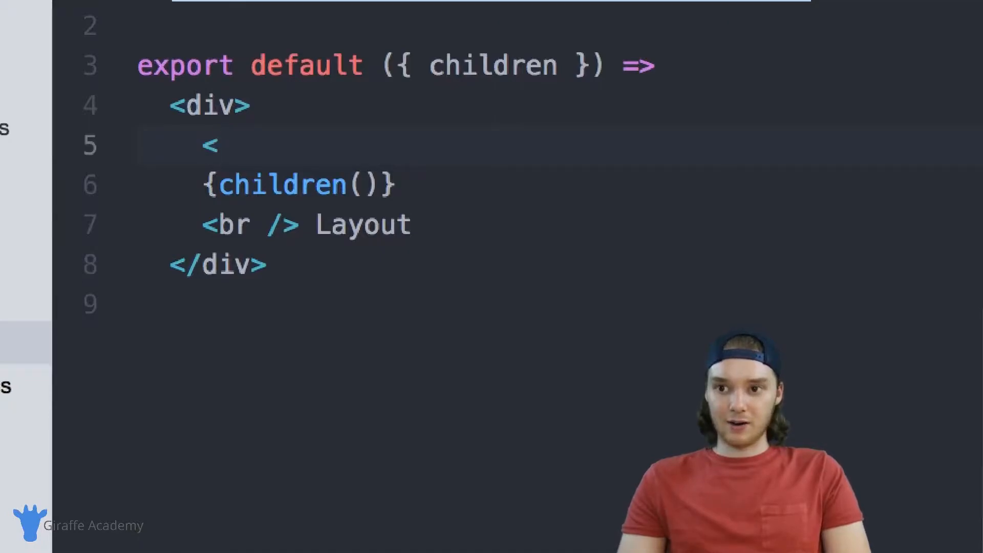
Put <h1>Header</h1> above and <h3>Footer</h3> below the children.
type("h1>Header</h1>")
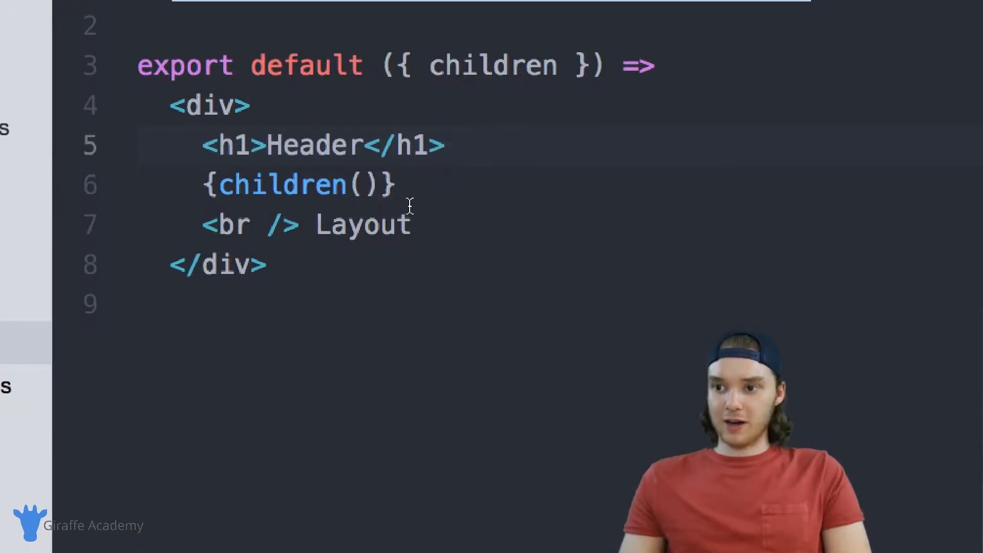
type("<h3>Footer</h3>")
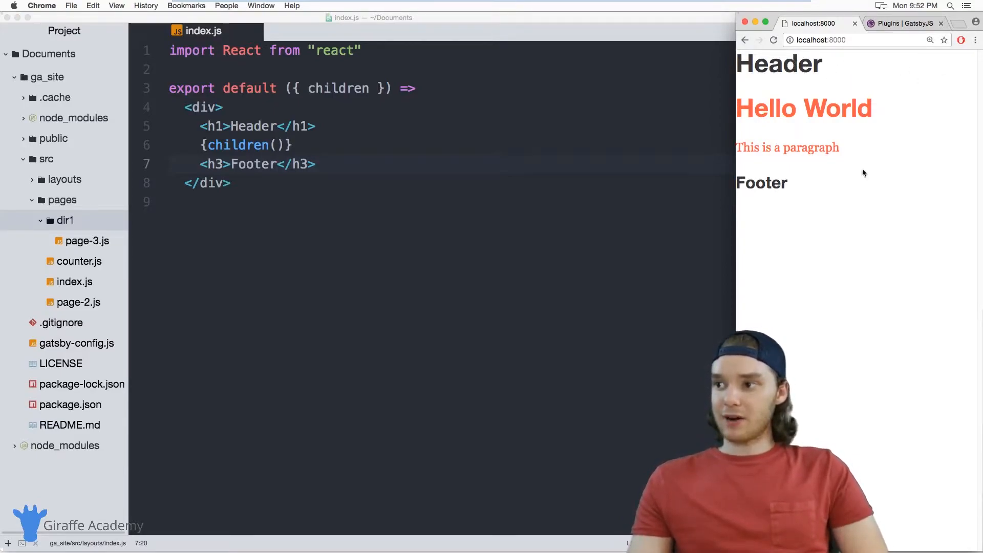
mouse_move(796, 194)
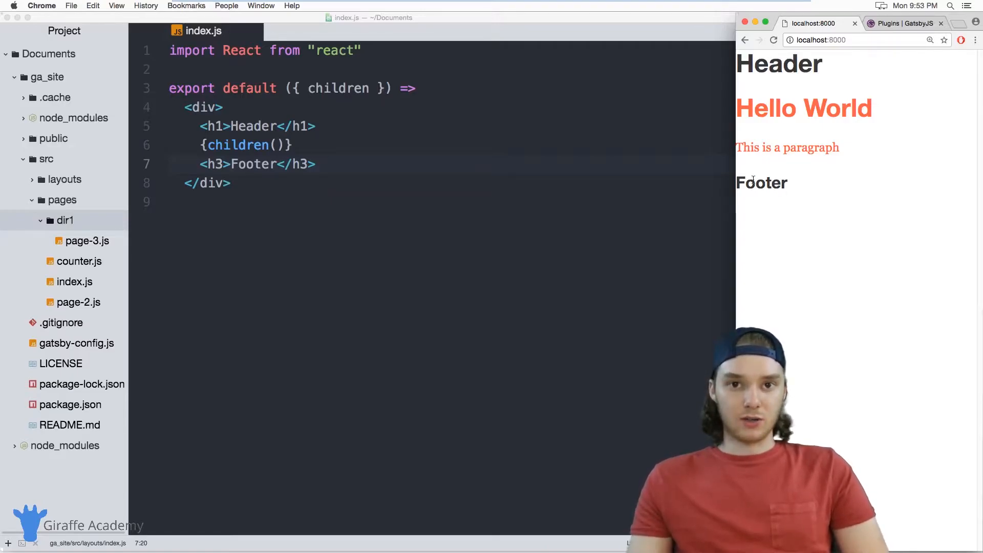
left_click(265, 173)
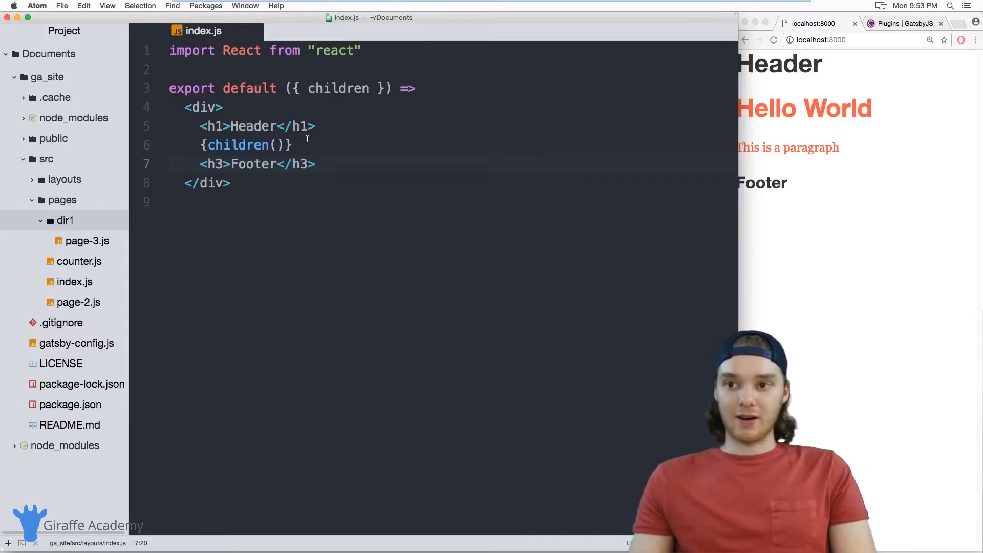
double_click(236, 145)
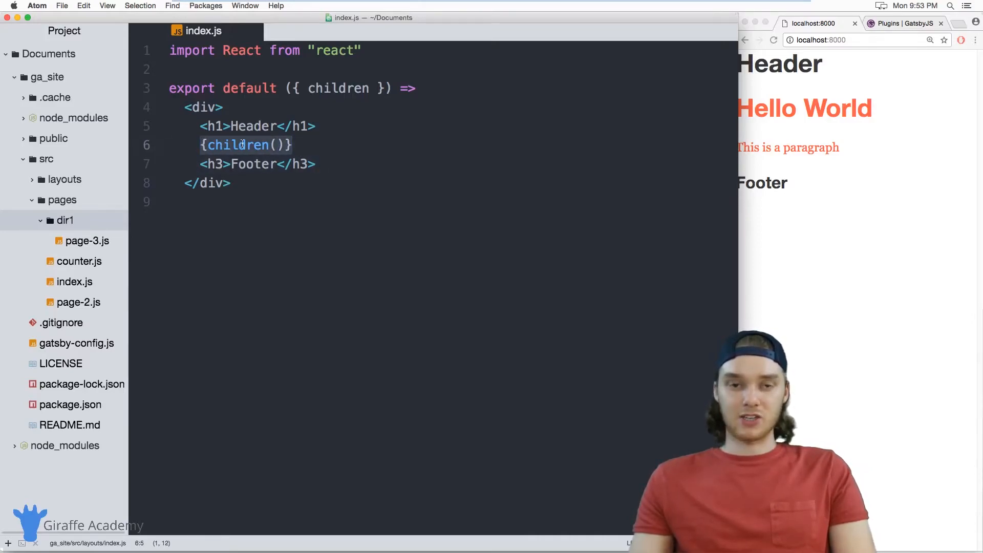